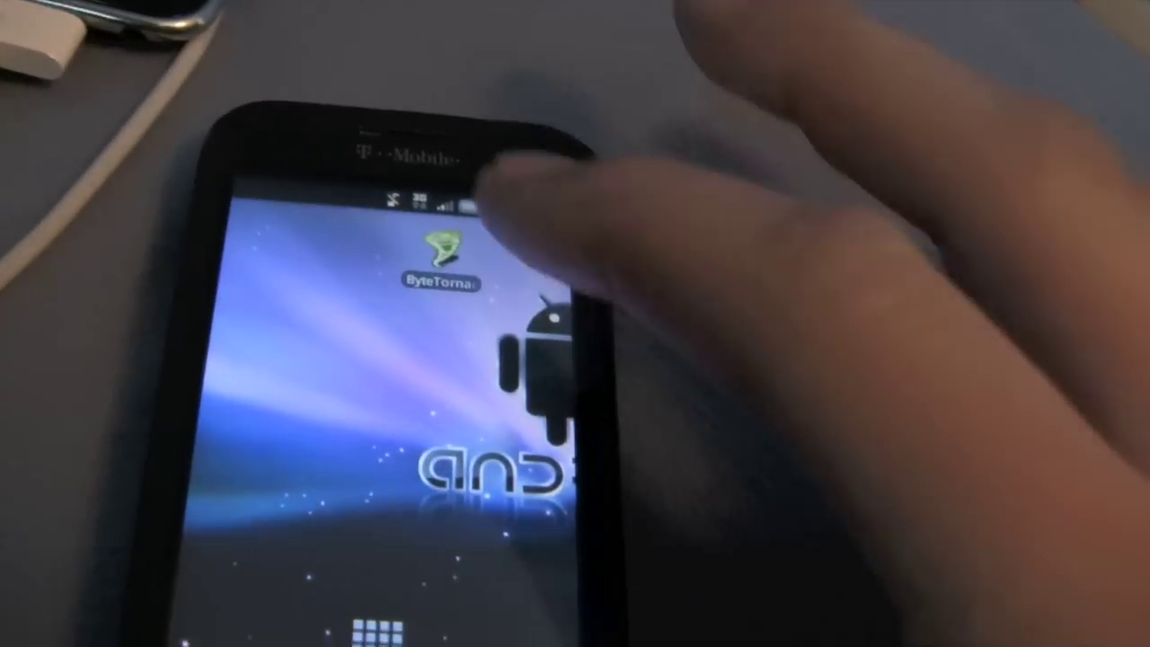
# Step: Launch ByteTornado from its home-screen shortcut to reach the AndroidSPIN release database
pyautogui.click(440, 260)
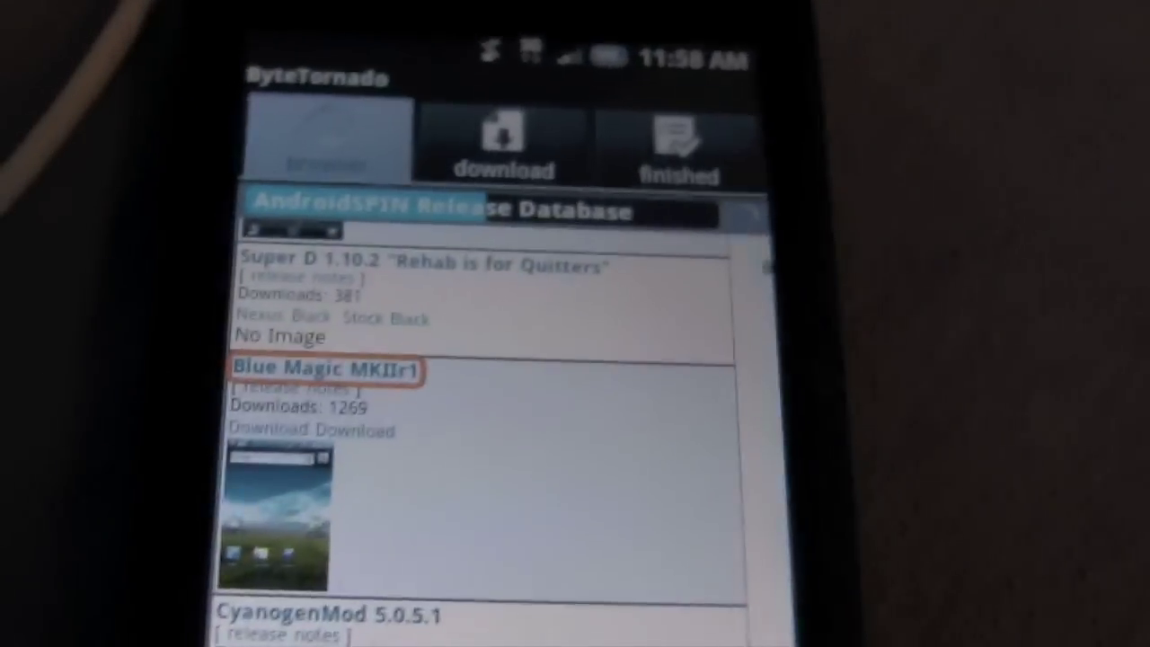
pyautogui.scroll(-3)
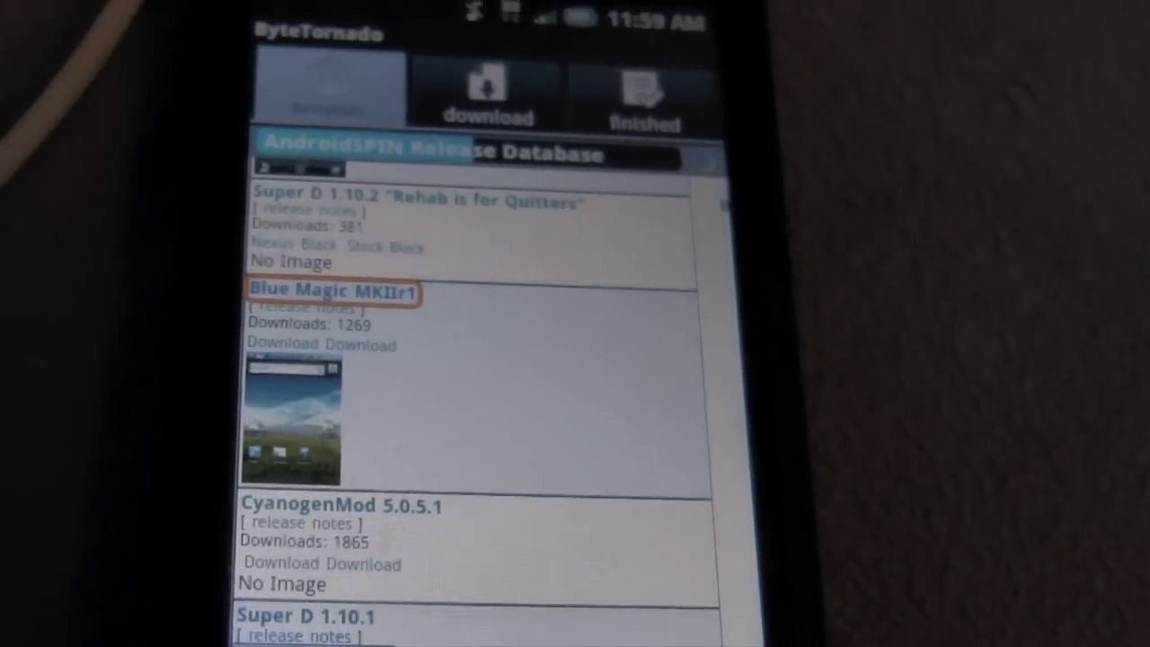
pyautogui.scroll(-3)
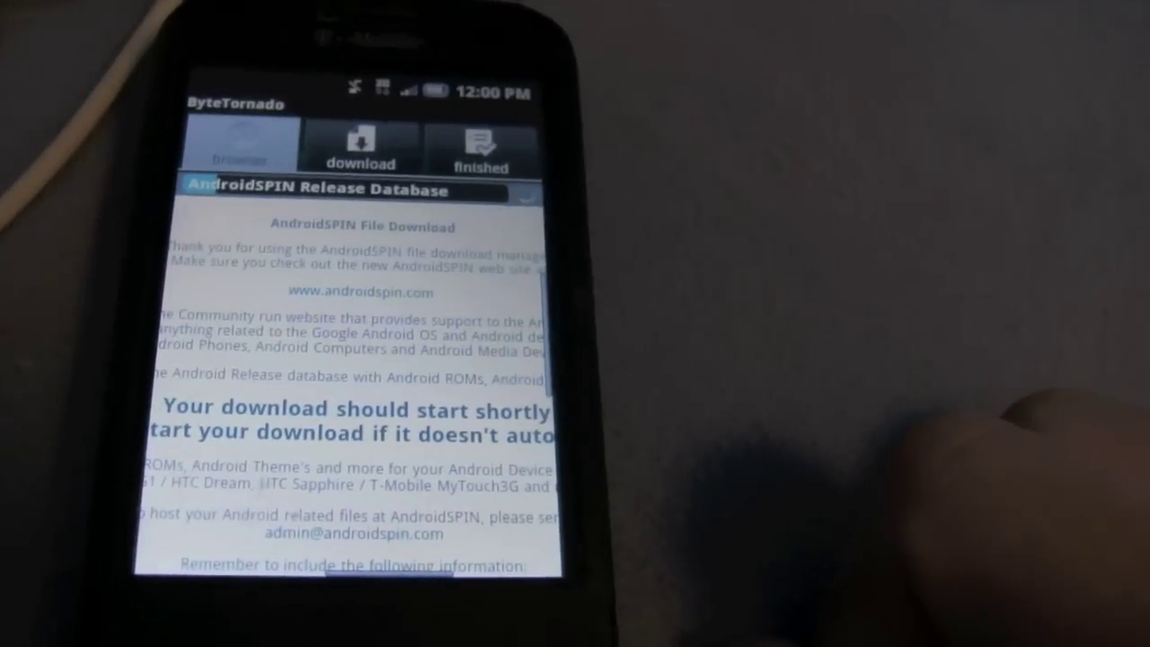
# Step: Show the list of current downloads after starting the Blue Magic MKIIr1 ROM download
pyautogui.click(360, 148)
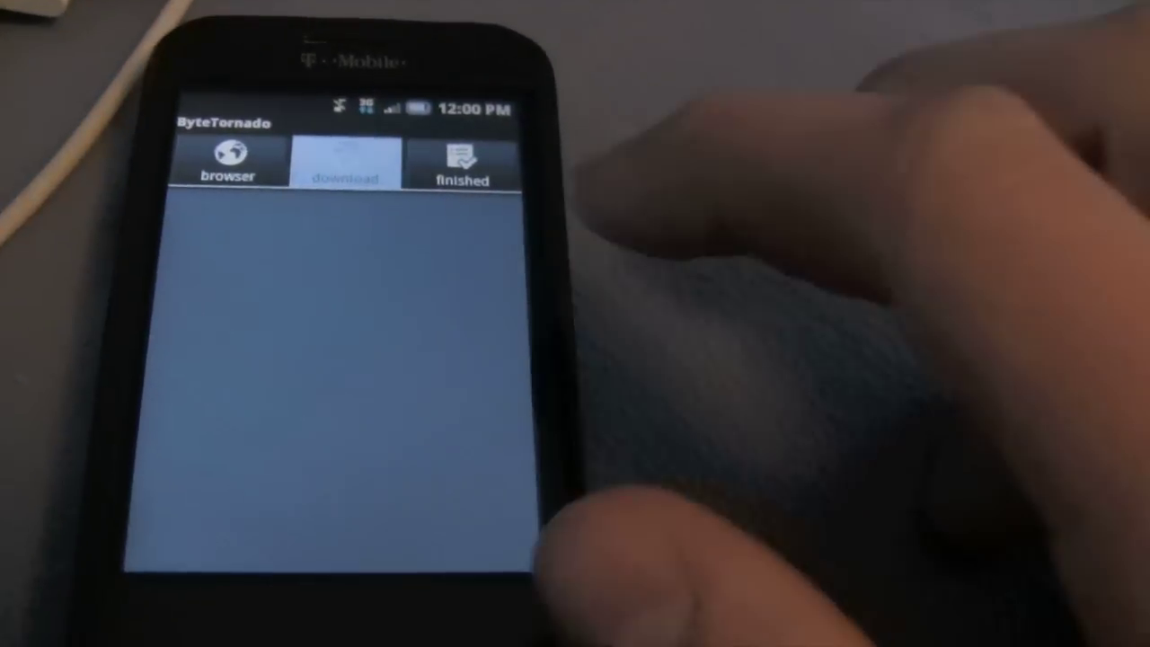